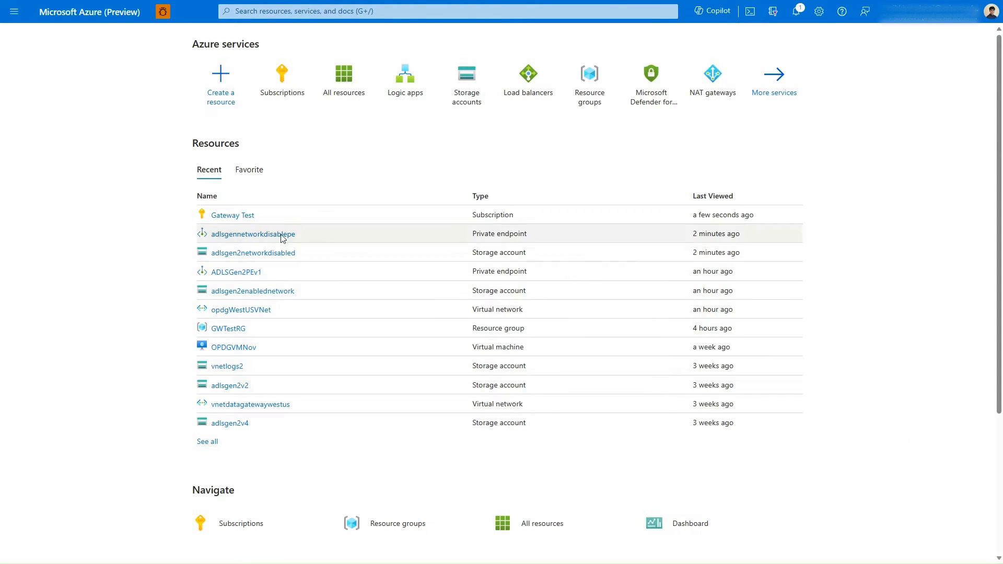
Open the Gateway Test subscription's resource providers list and filter it by name.
{"action": "left_click", "coordinate": [232, 214]}
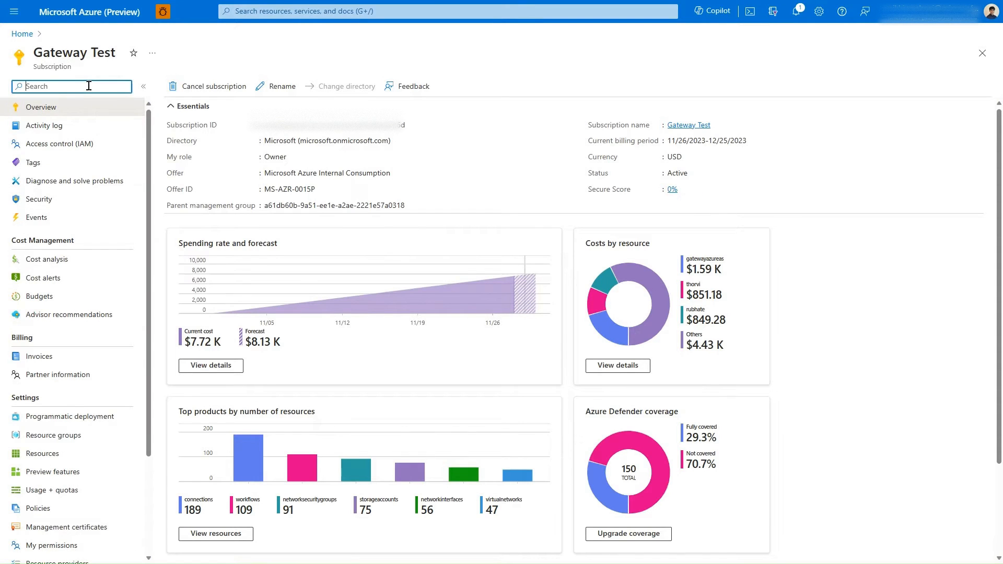
{"action": "type", "text": "resource"}
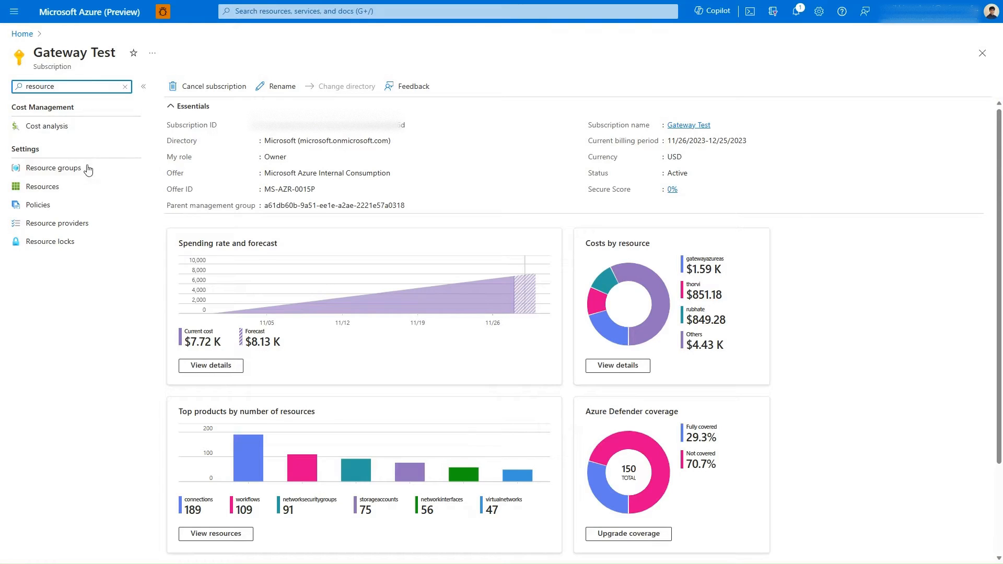
{"action": "left_click", "coordinate": [58, 222]}
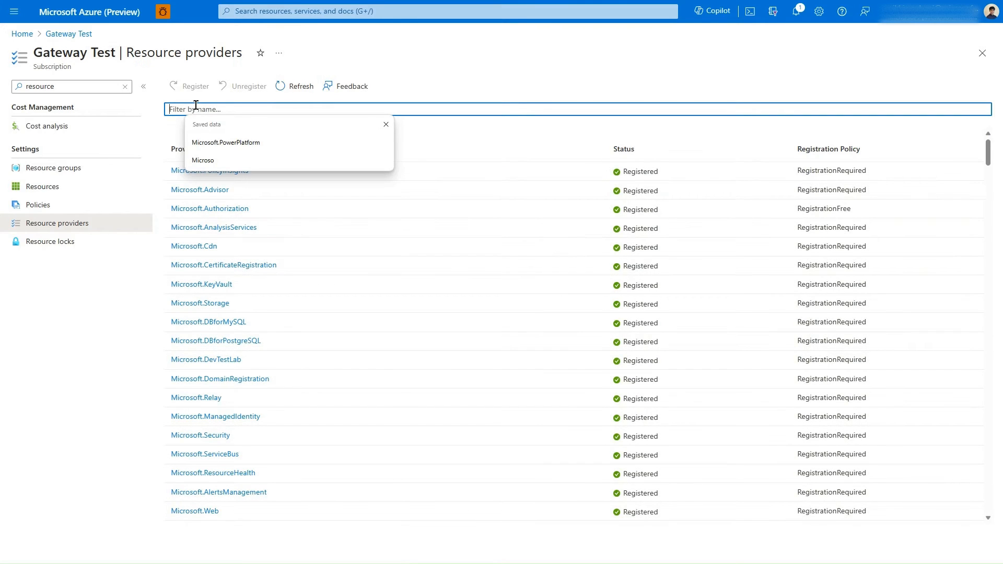
{"action": "left_click", "coordinate": [225, 142]}
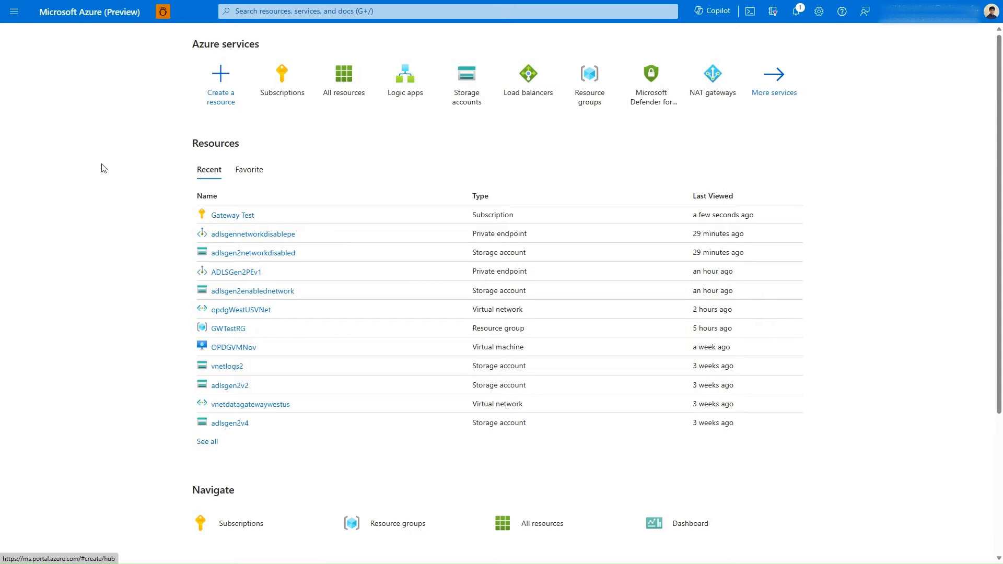
Open adlsgennetworkdisablepe from adlsgen2networkdisabled's Networking private endpoint connections.
{"action": "left_click", "coordinate": [253, 251]}
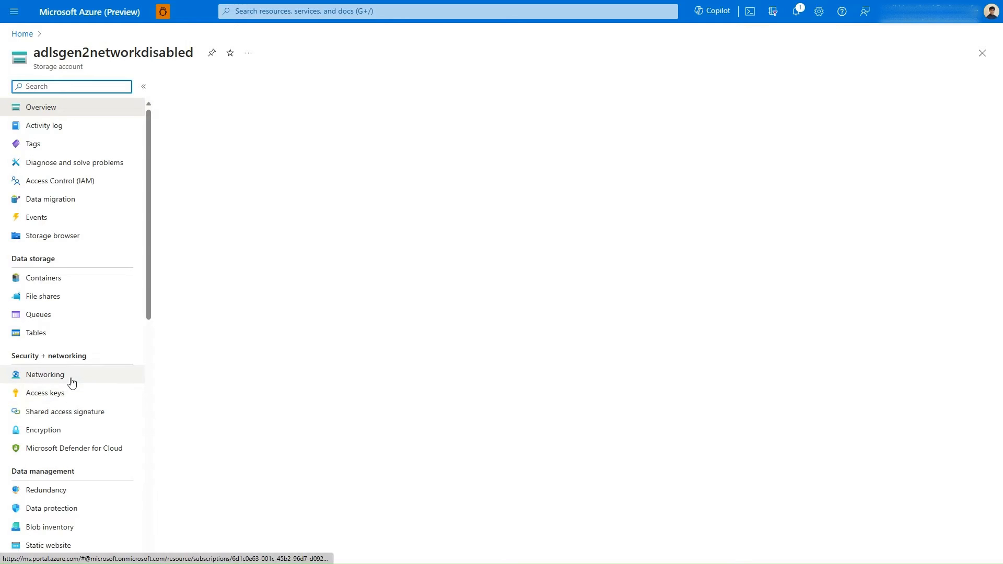
{"action": "left_click", "coordinate": [45, 374]}
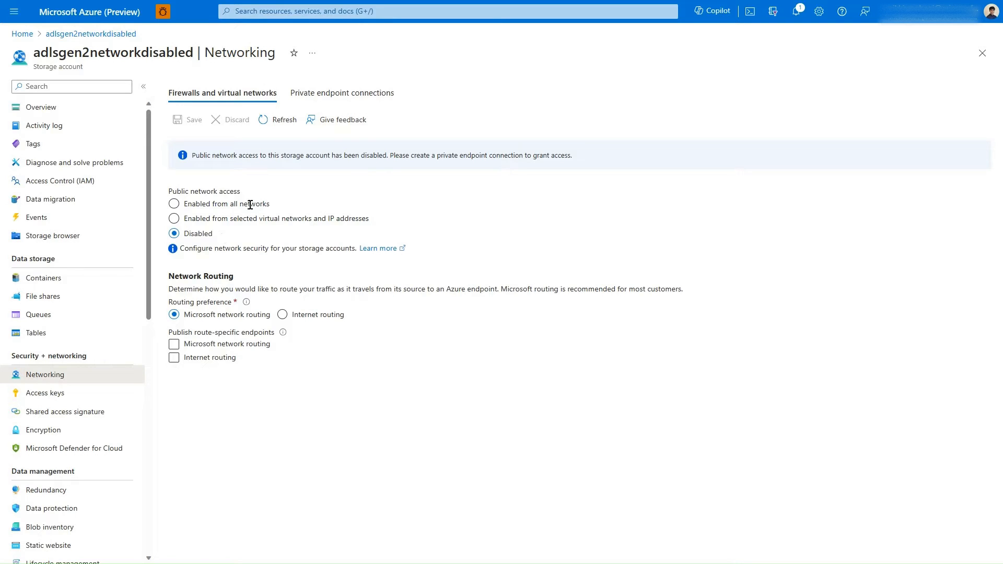
{"action": "left_click", "coordinate": [342, 93]}
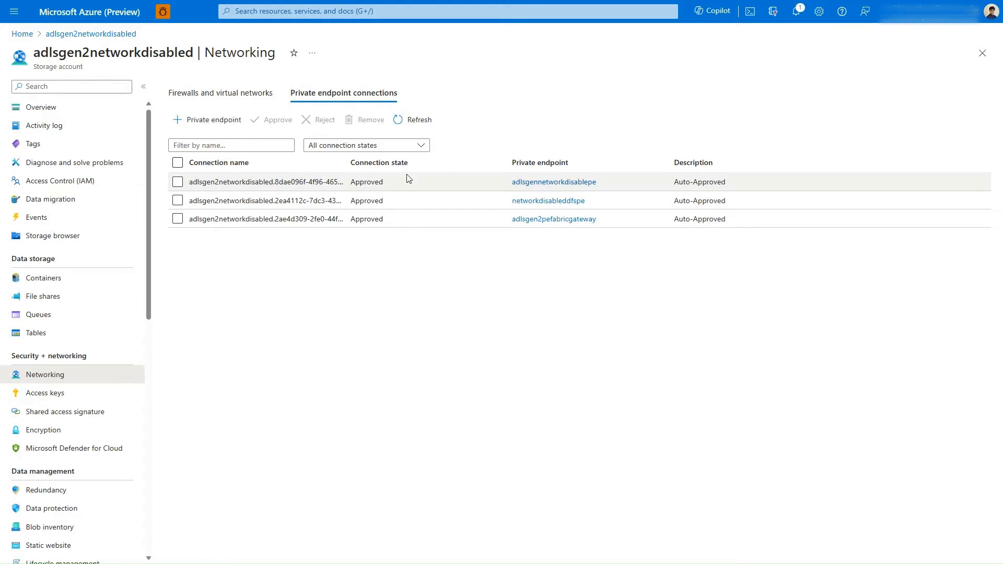
{"action": "left_click", "coordinate": [552, 181]}
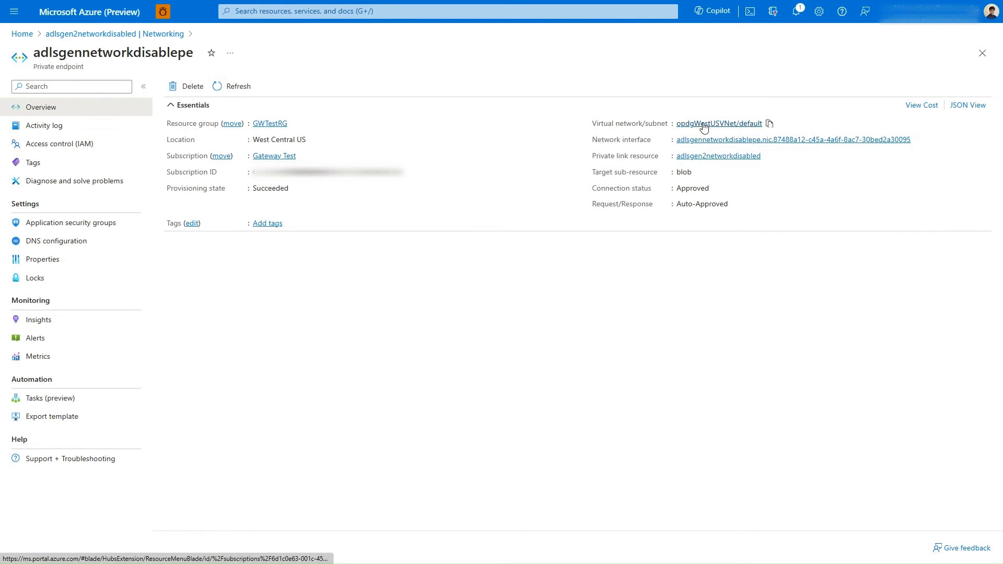
Open the opdgWestUSVNet virtual network and find its Subnets page via a 'suben' search.
{"action": "left_click", "coordinate": [719, 123]}
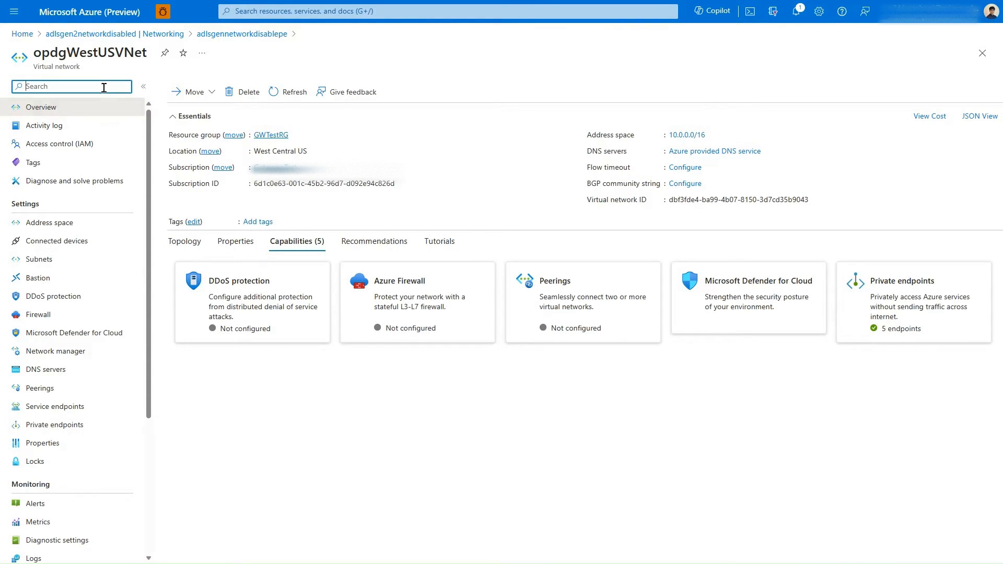
{"action": "type", "text": "suben"}
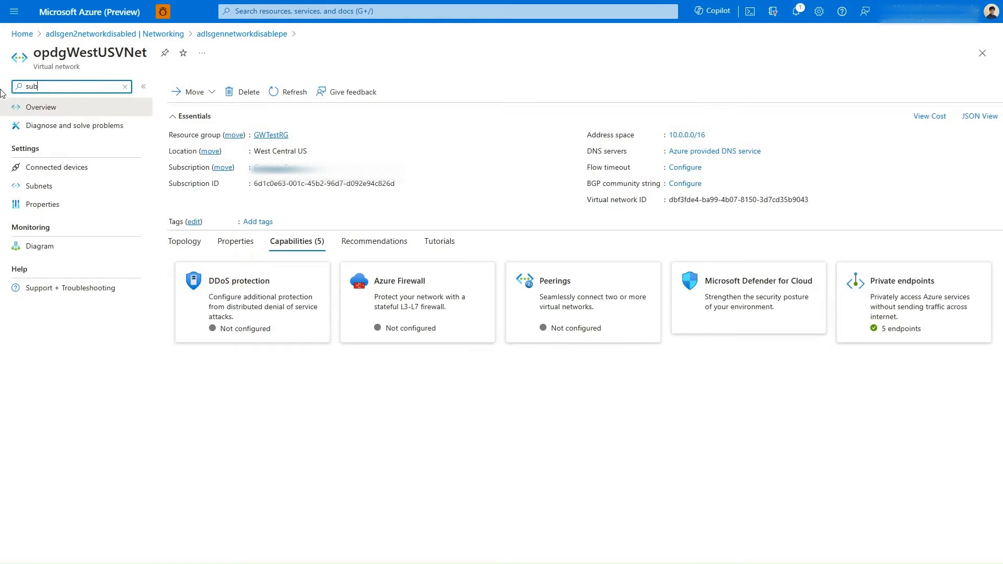
{"action": "left_click", "coordinate": [39, 186]}
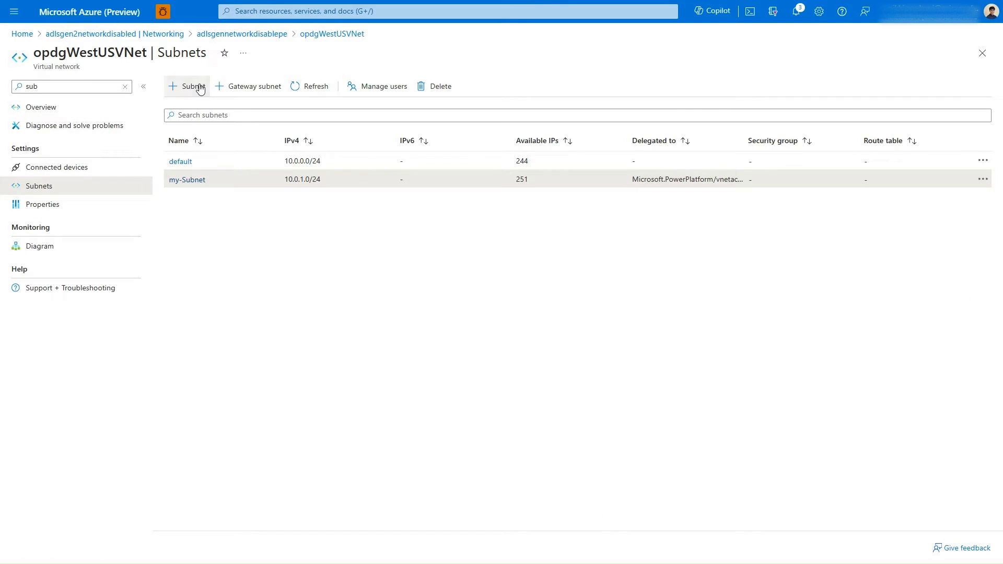
Add subnet my-subnet2 (10.0.2.0/24) delegated to Microsoft.PowerPlatform/vnetaccesslinks and save it.
{"action": "left_click", "coordinate": [190, 87]}
{"action": "type", "text": "my-subnet2"}
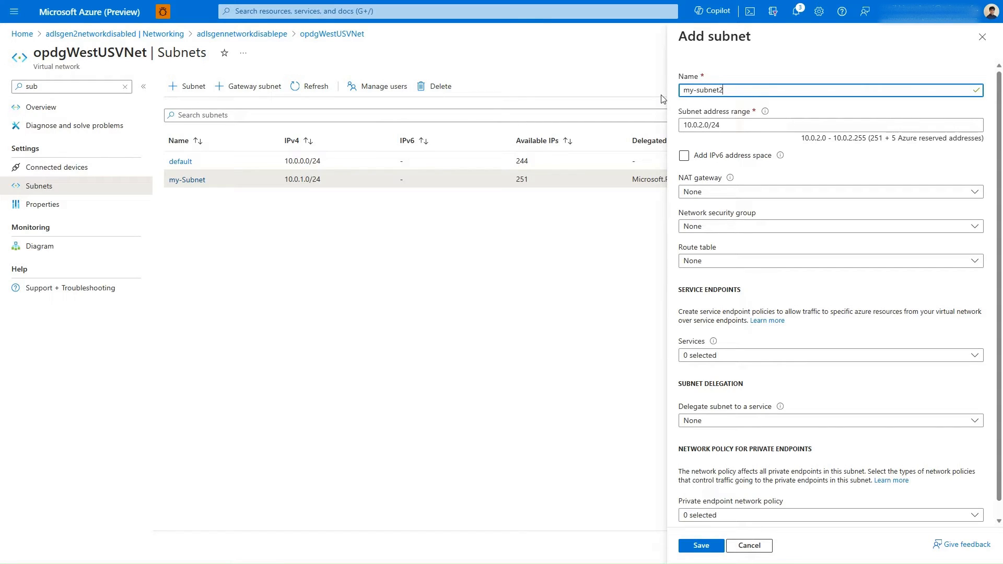
{"action": "left_click", "coordinate": [774, 125]}
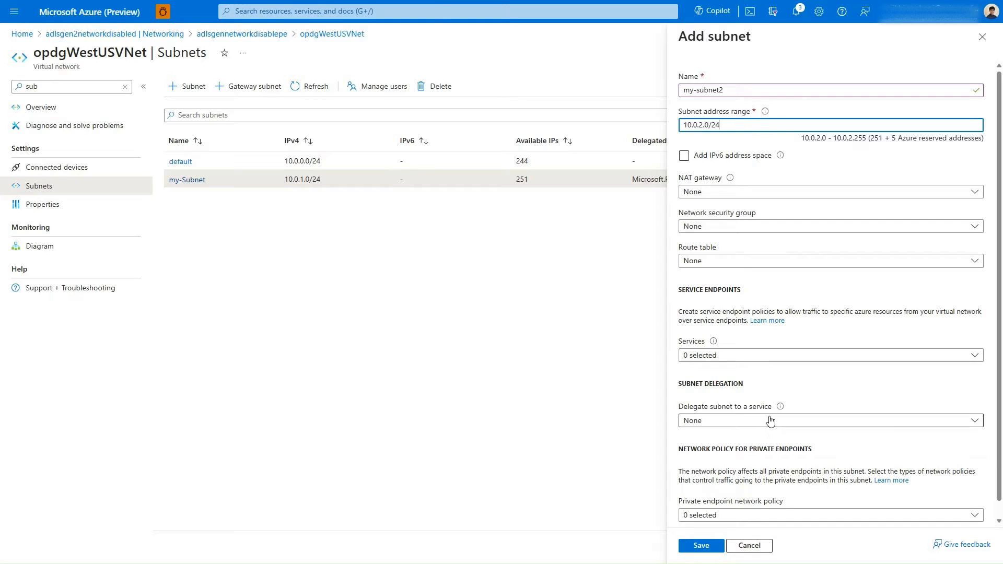
{"action": "left_click", "coordinate": [829, 420]}
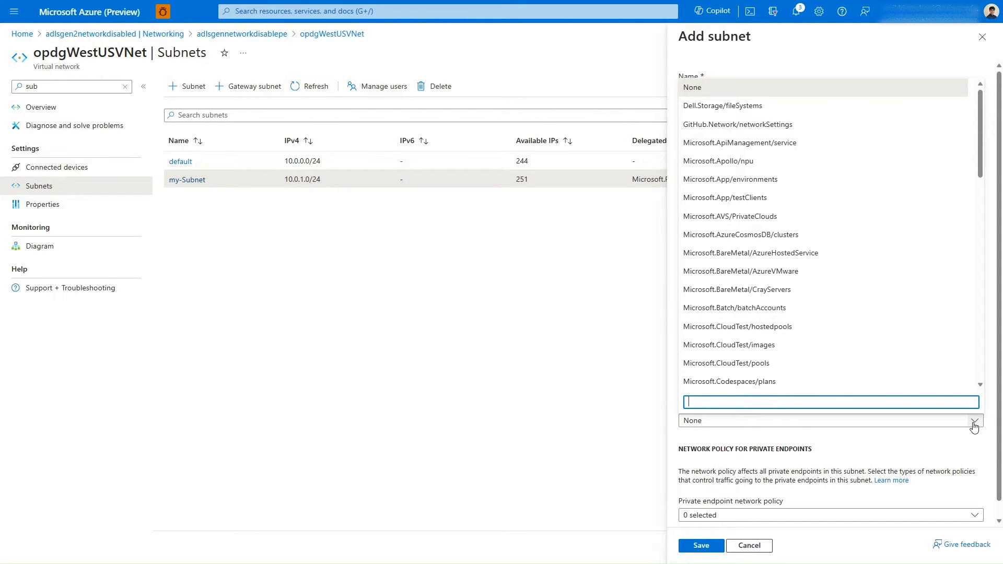
{"action": "type", "text": "microsoft.power"}
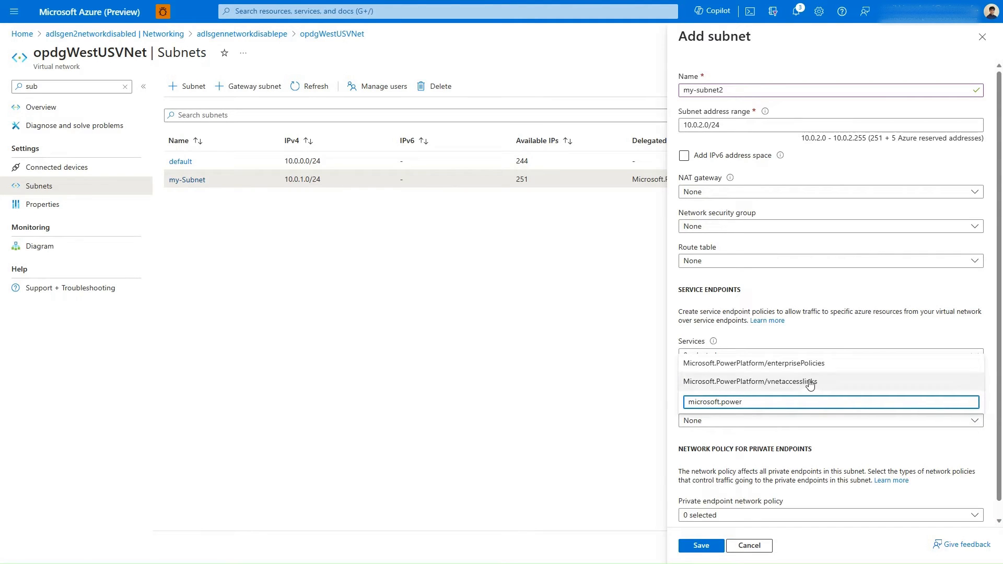
{"action": "left_click", "coordinate": [699, 545]}
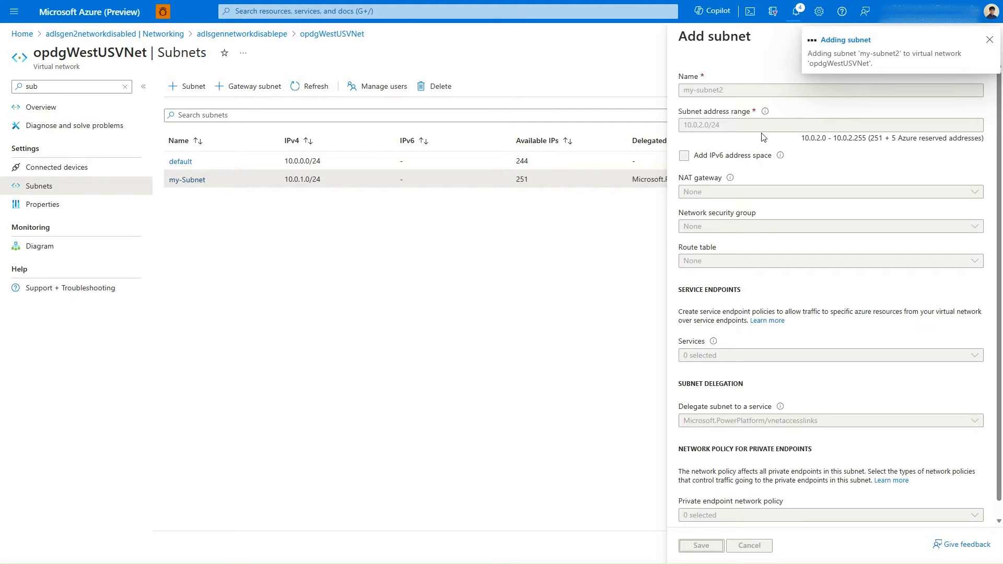
{"action": "left_click", "coordinate": [700, 545]}
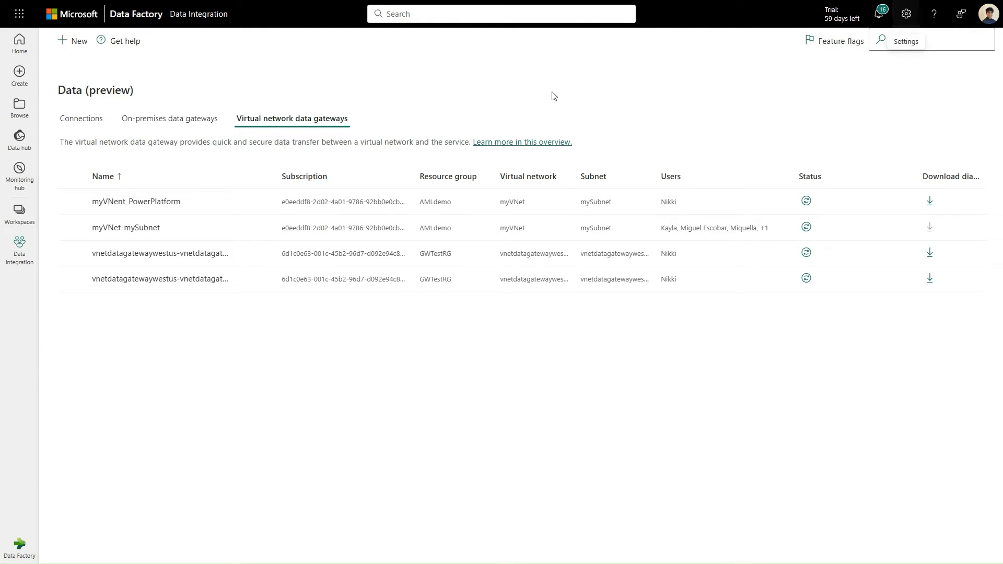
{"action": "left_click", "coordinate": [905, 13]}
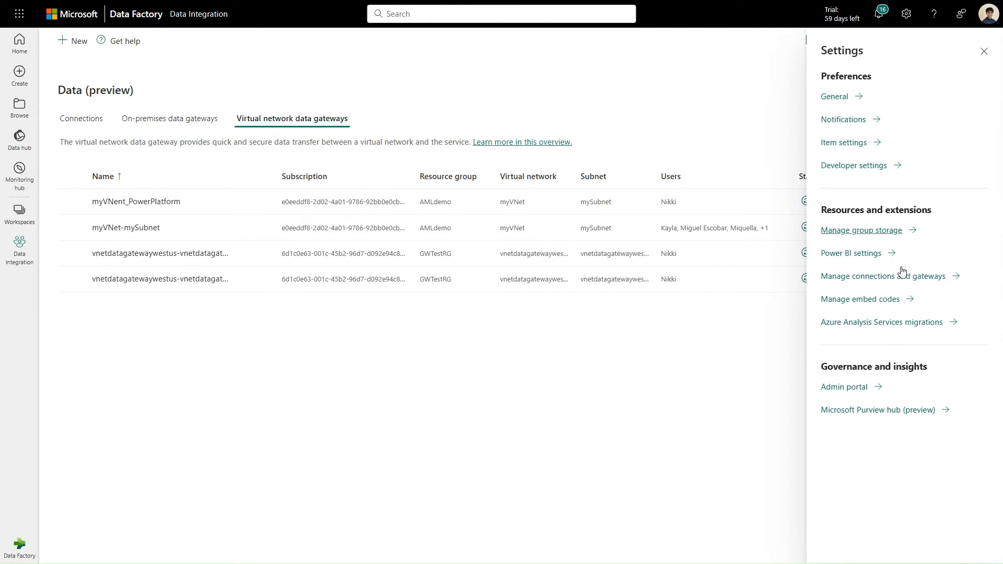
{"action": "left_click", "coordinate": [983, 50]}
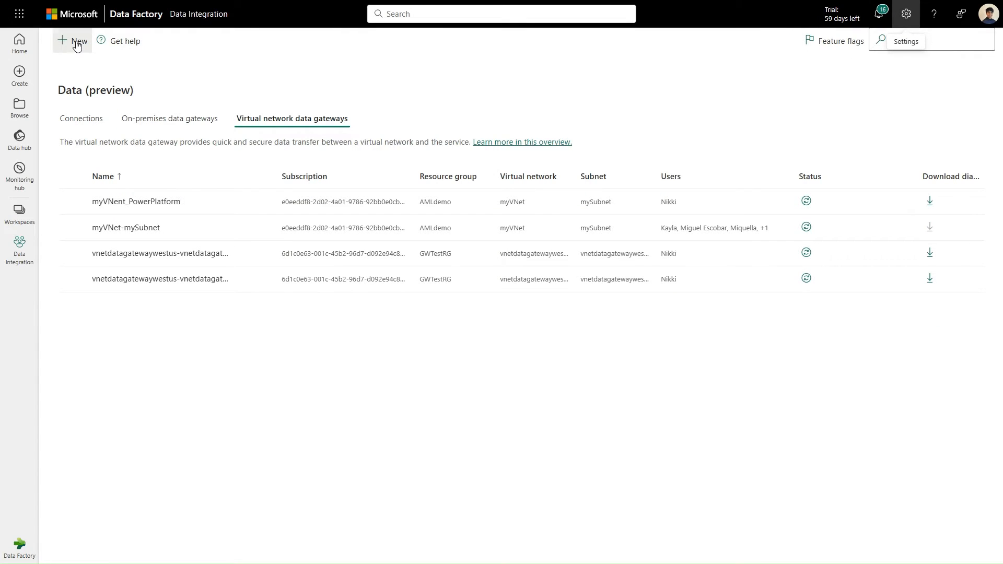
Create a VNet data gateway on GWTestRG, opdgWestUSVNet, subnet my-subnet2.
{"action": "left_click", "coordinate": [72, 41]}
{"action": "type", "text": "Gate"}
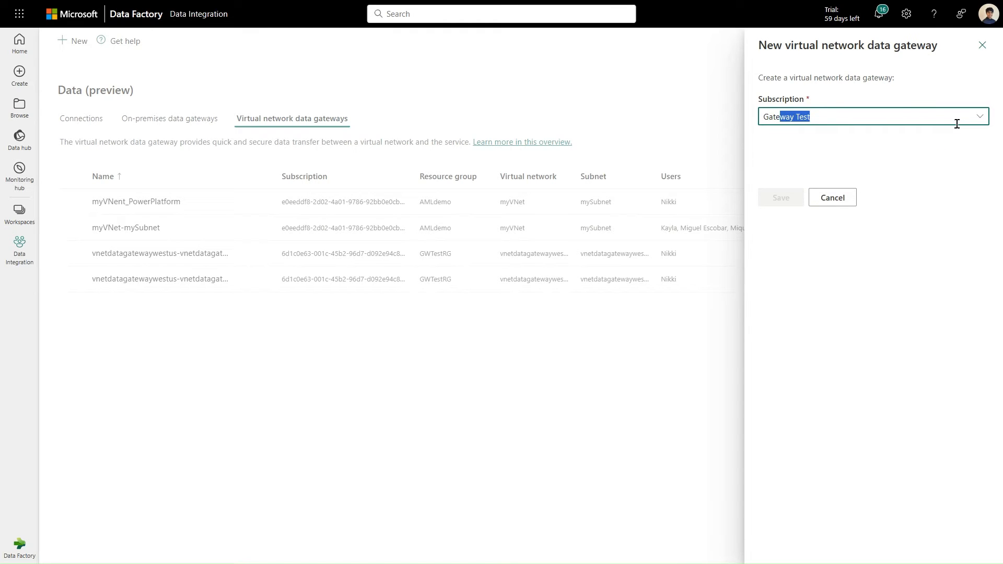
{"action": "left_click", "coordinate": [871, 151]}
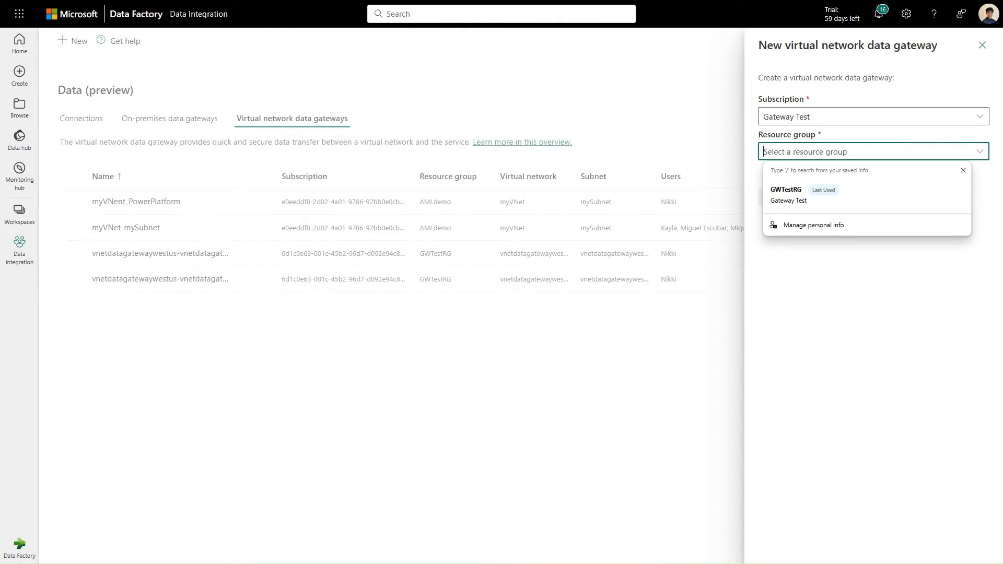
{"action": "left_click", "coordinate": [786, 189]}
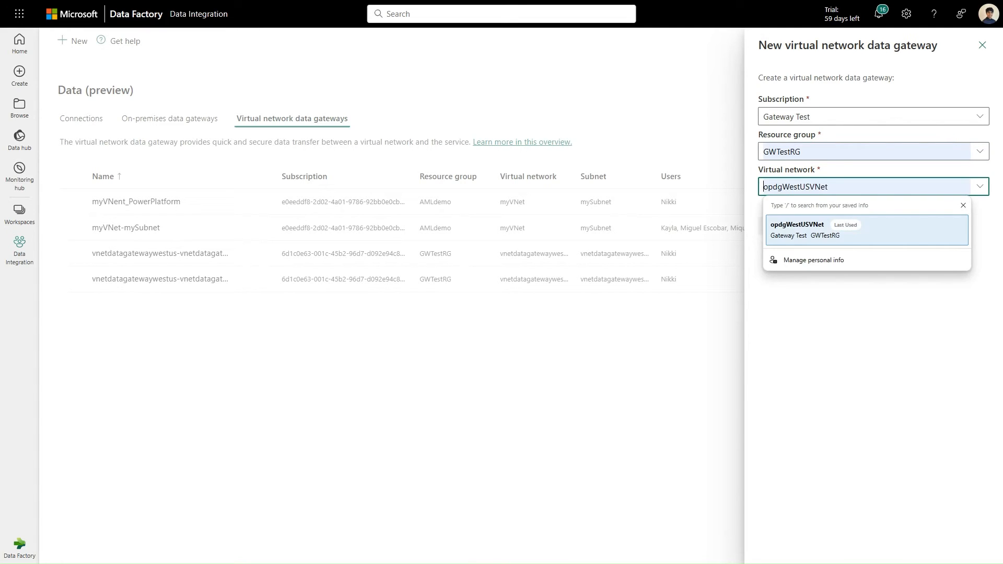
{"action": "left_click", "coordinate": [796, 230]}
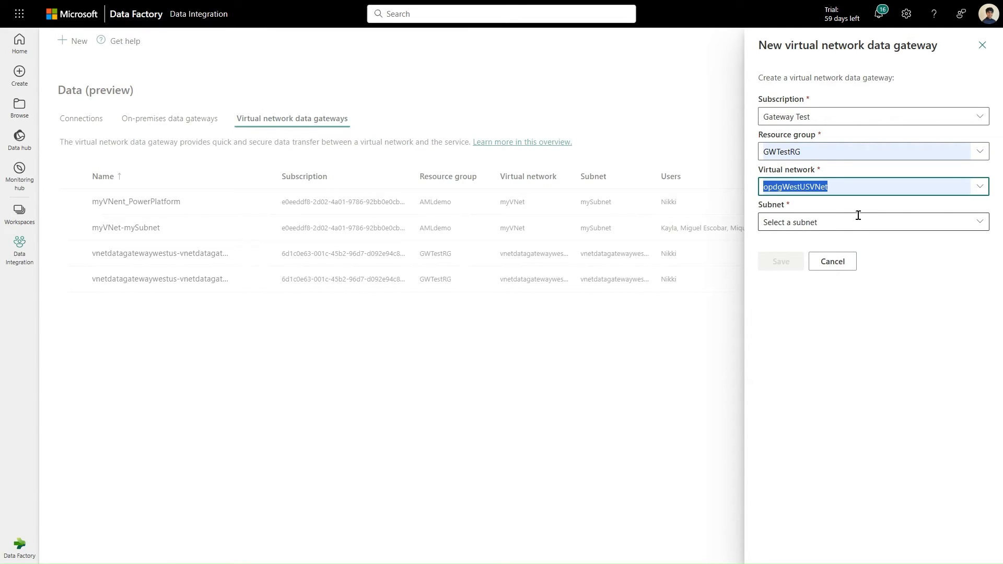
{"action": "left_click", "coordinate": [869, 222]}
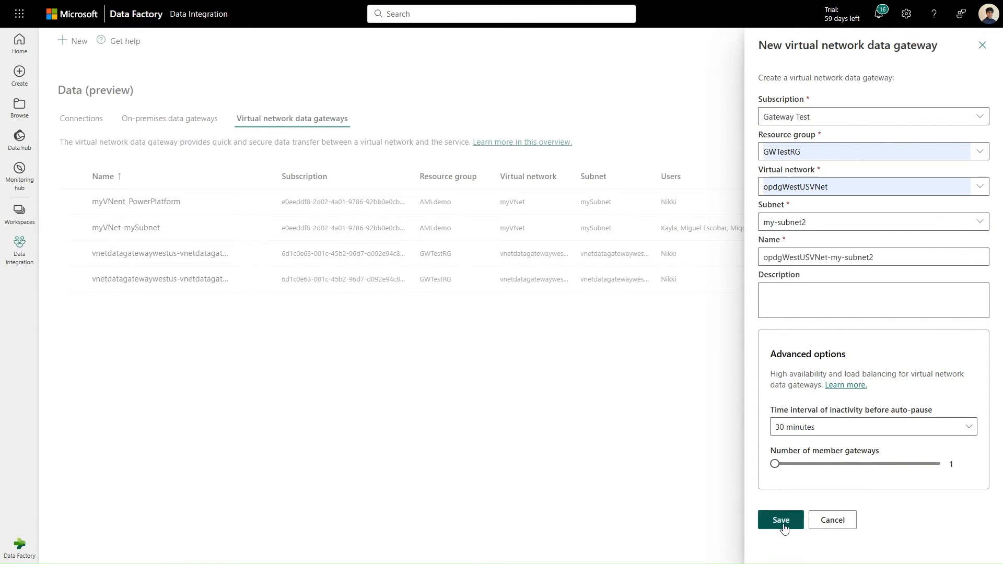
{"action": "left_click", "coordinate": [780, 519]}
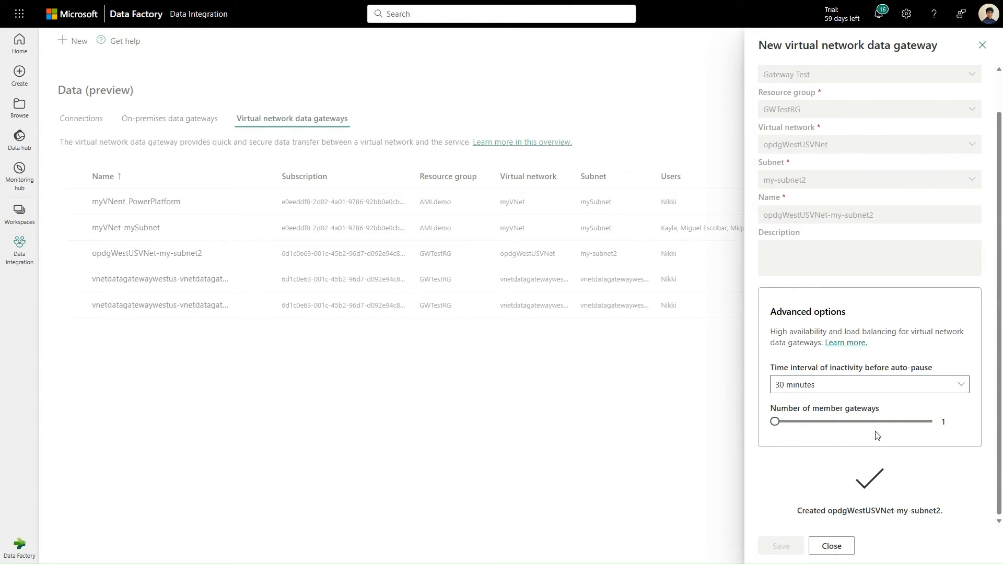
{"action": "left_click", "coordinate": [829, 545]}
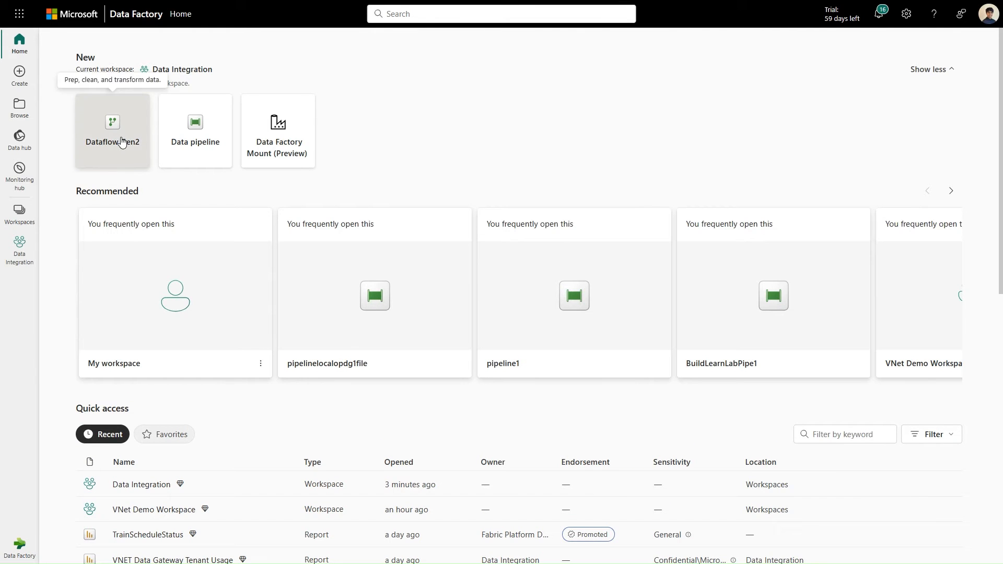
Create a new Dataflow Gen2 and choose Azure Blobs as the data source.
{"action": "left_click", "coordinate": [112, 131]}
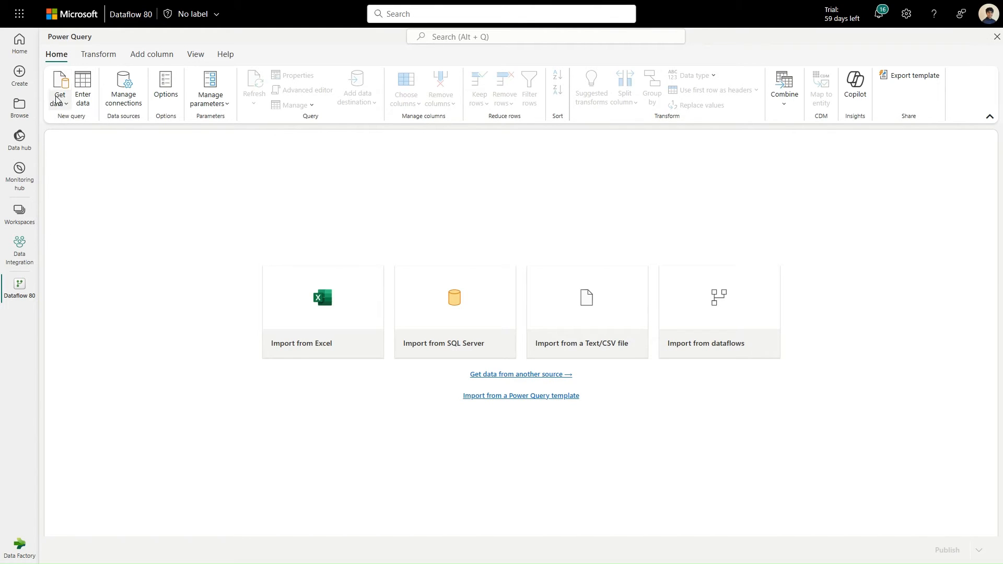
{"action": "left_click", "coordinate": [59, 87]}
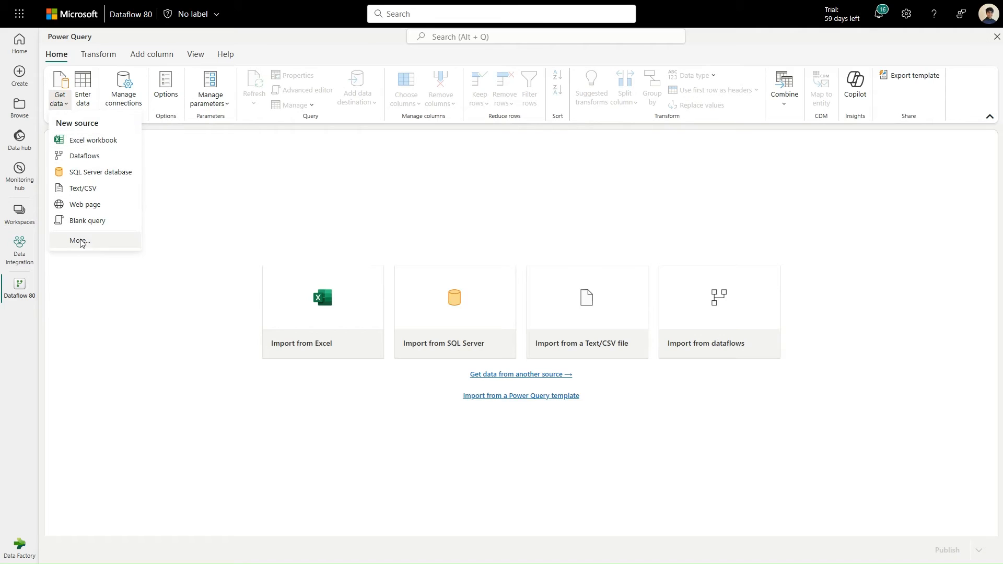
{"action": "left_click", "coordinate": [79, 242]}
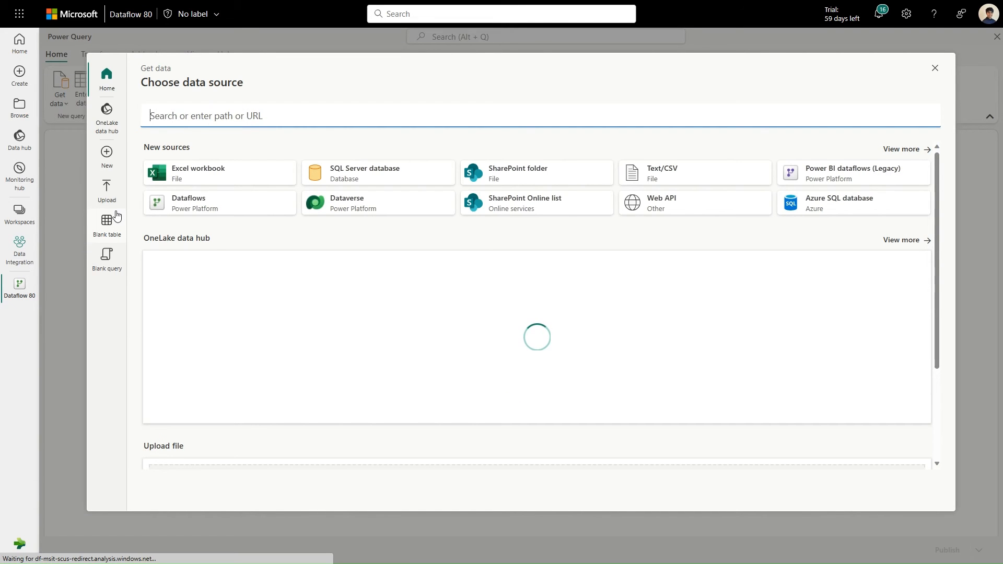
{"action": "type", "text": "blob"}
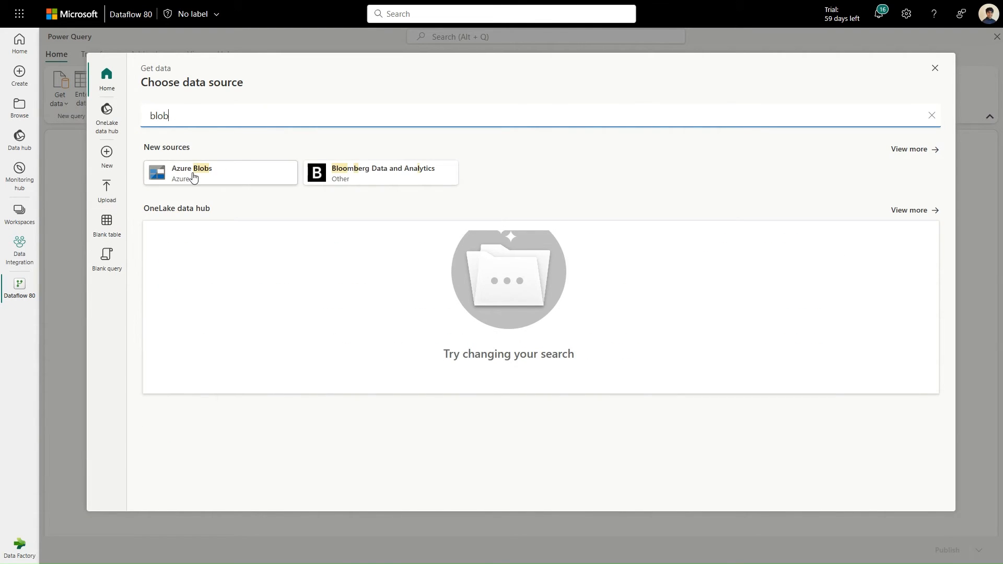
{"action": "left_click", "coordinate": [192, 172]}
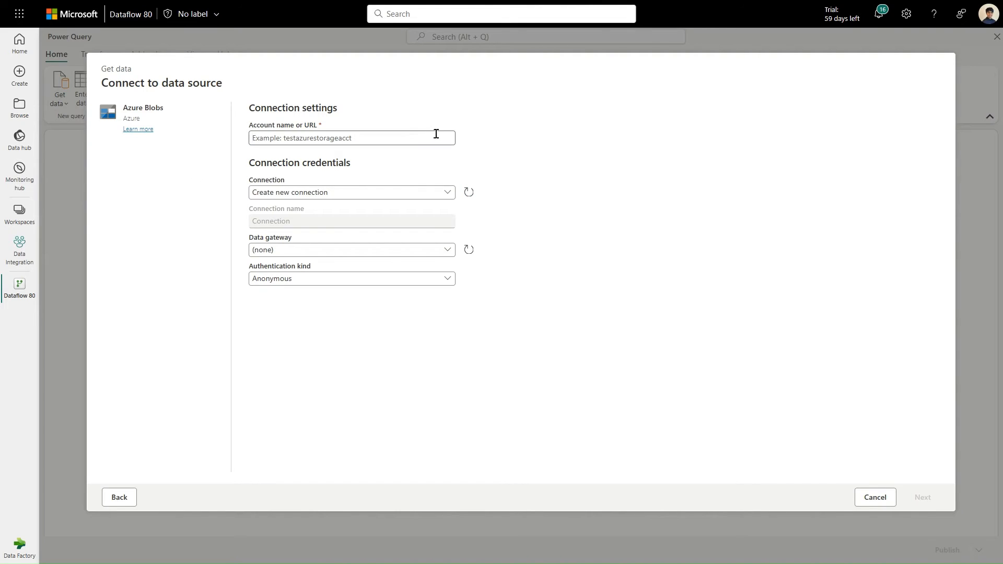
{"action": "type", "text": "https://adlsgen2networkdisabled.blob.core.windows.net/"}
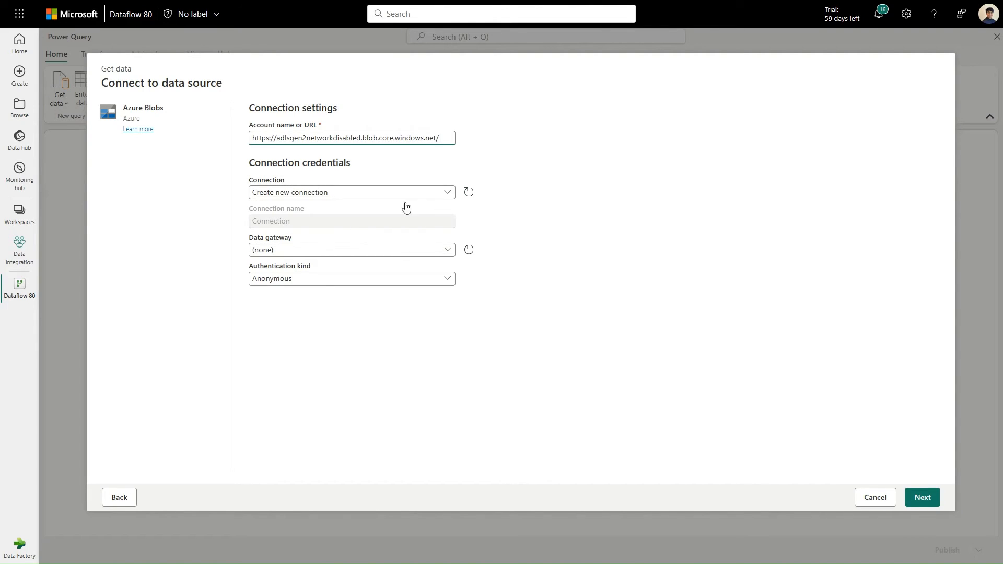
{"action": "left_click", "coordinate": [351, 278]}
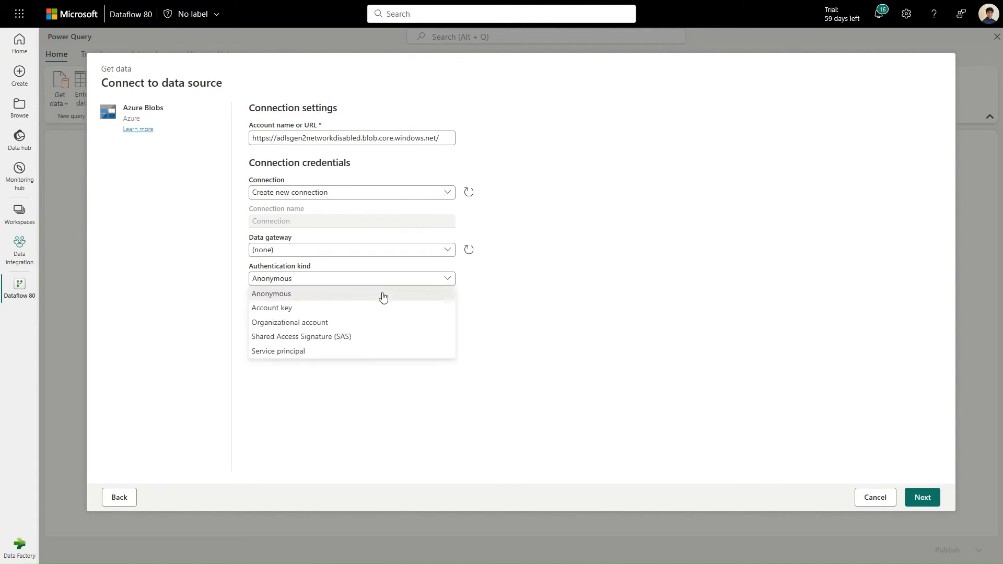
{"action": "left_click", "coordinate": [271, 308]}
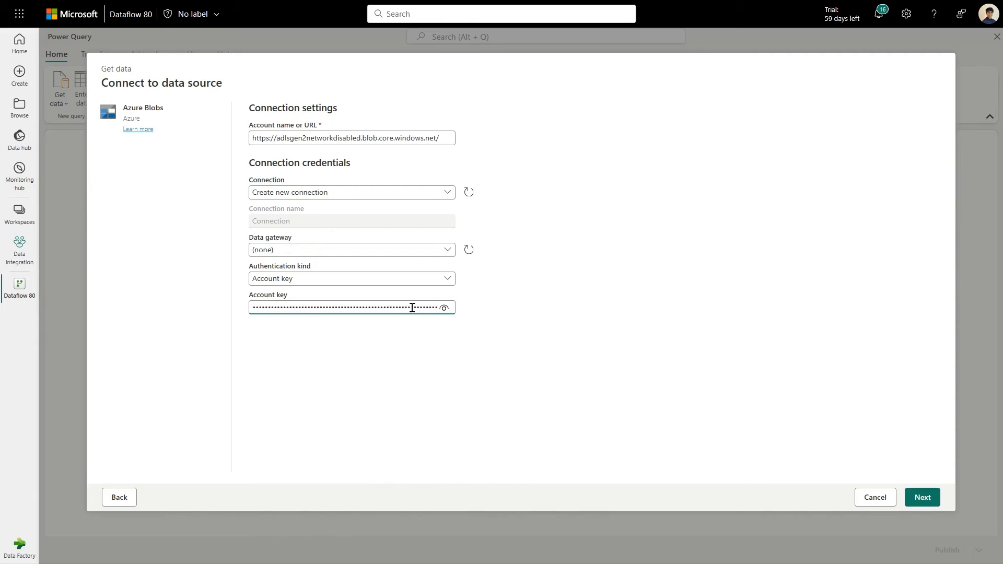
{"action": "left_click", "coordinate": [921, 496]}
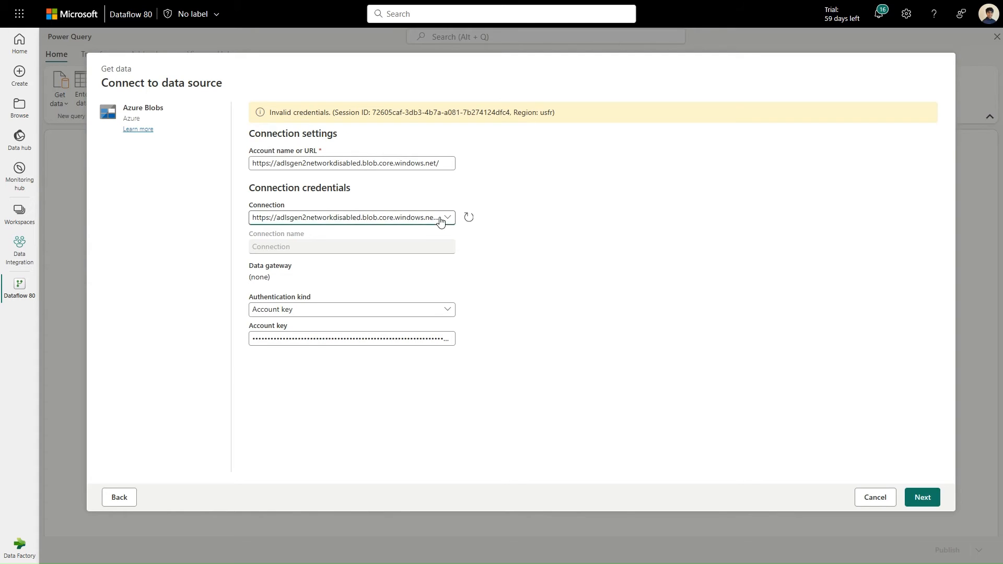
Retry the connection through the opdgWestUSVNet-my-subnet2 gateway with account key authentication.
{"action": "left_click", "coordinate": [351, 249]}
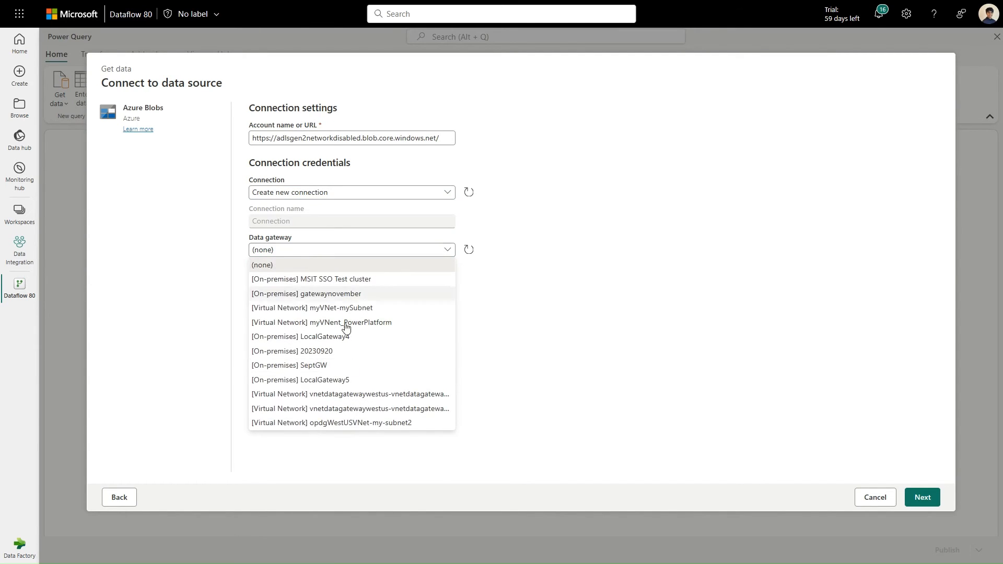
{"action": "left_click", "coordinate": [333, 422]}
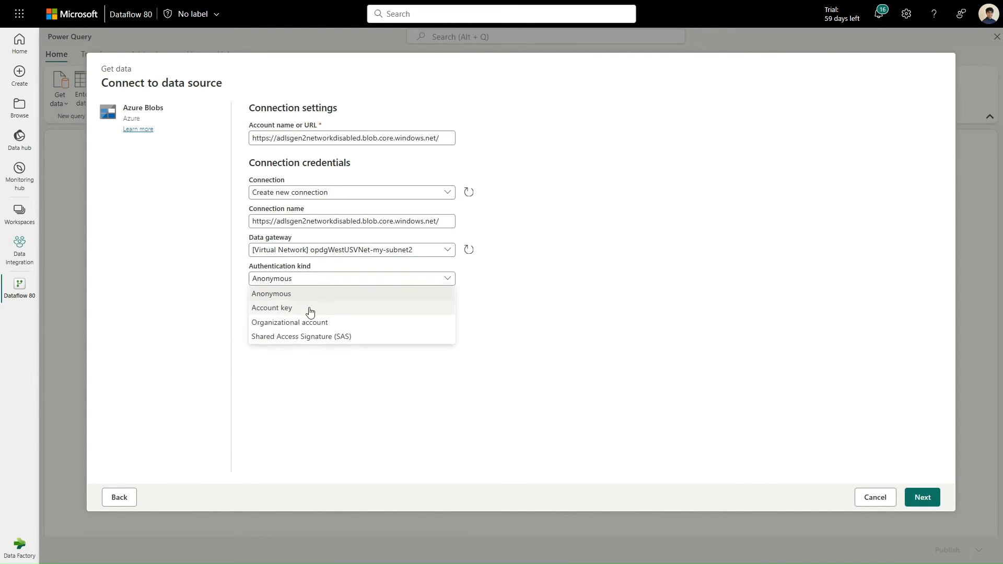
{"action": "left_click", "coordinate": [271, 307]}
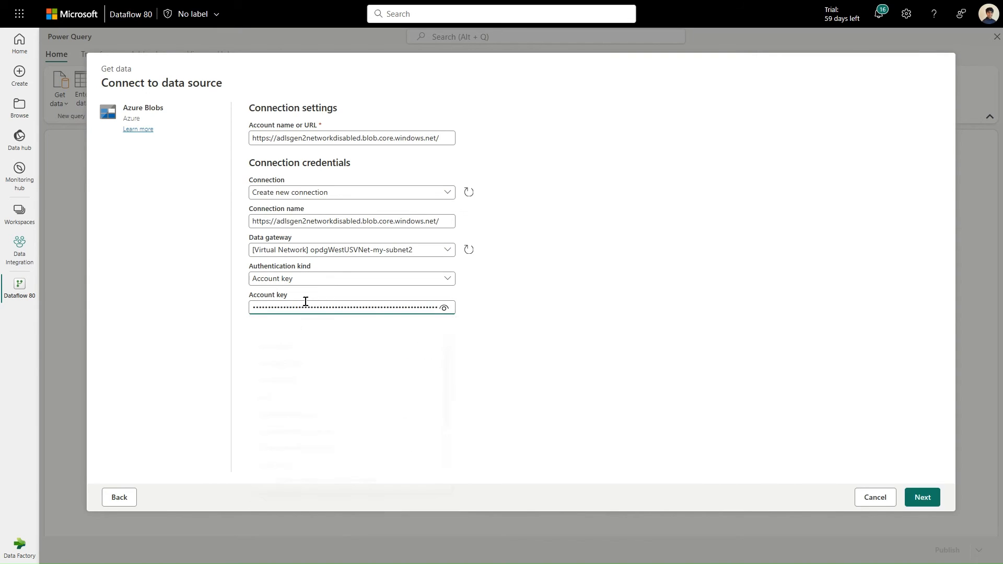
{"action": "left_click", "coordinate": [921, 497]}
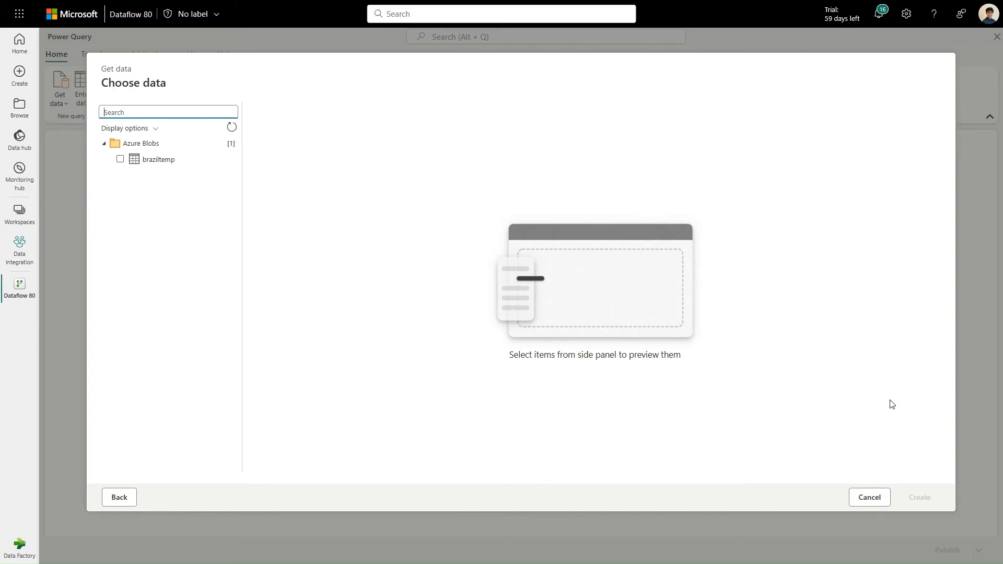
{"action": "mouse_move", "coordinate": [86, 165]}
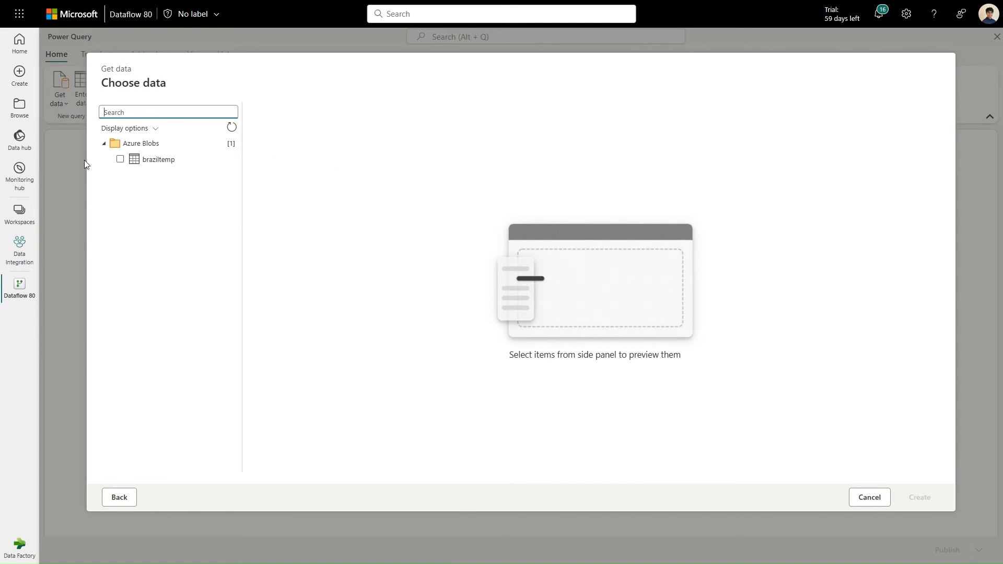
Create a query from the braziltemp container and import north.csv's binary content.
{"action": "left_click", "coordinate": [120, 159]}
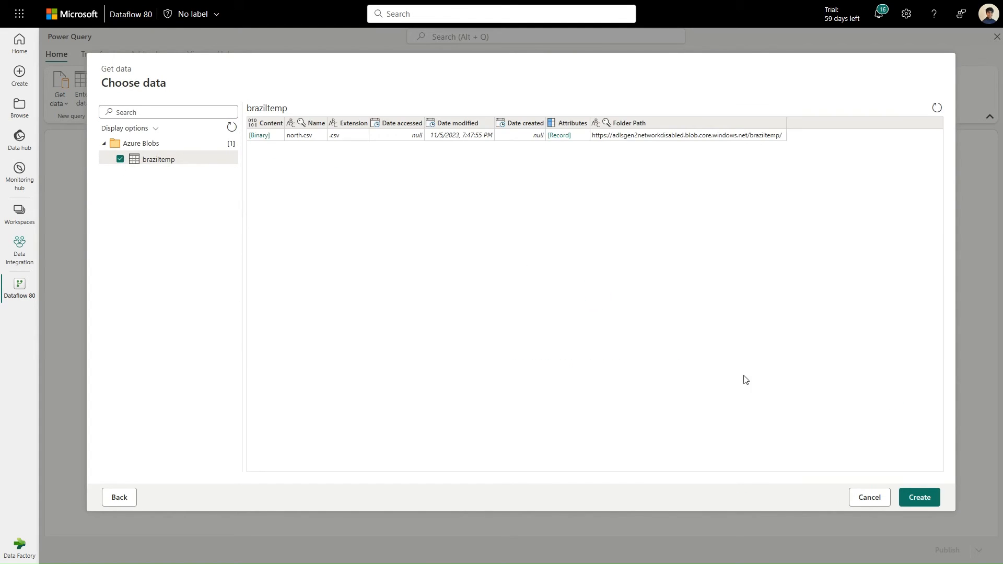
{"action": "left_click", "coordinate": [919, 496]}
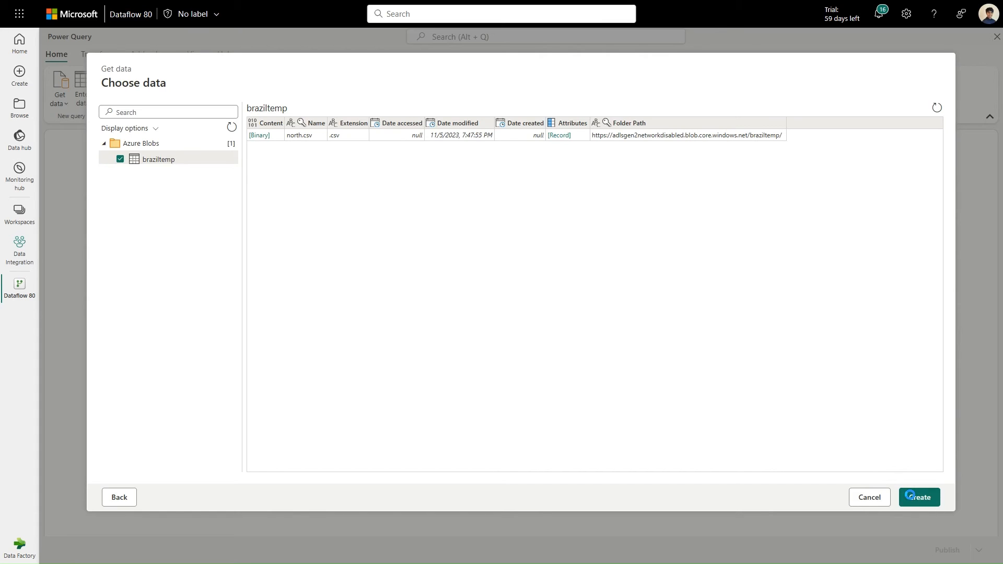
{"action": "left_click", "coordinate": [917, 496]}
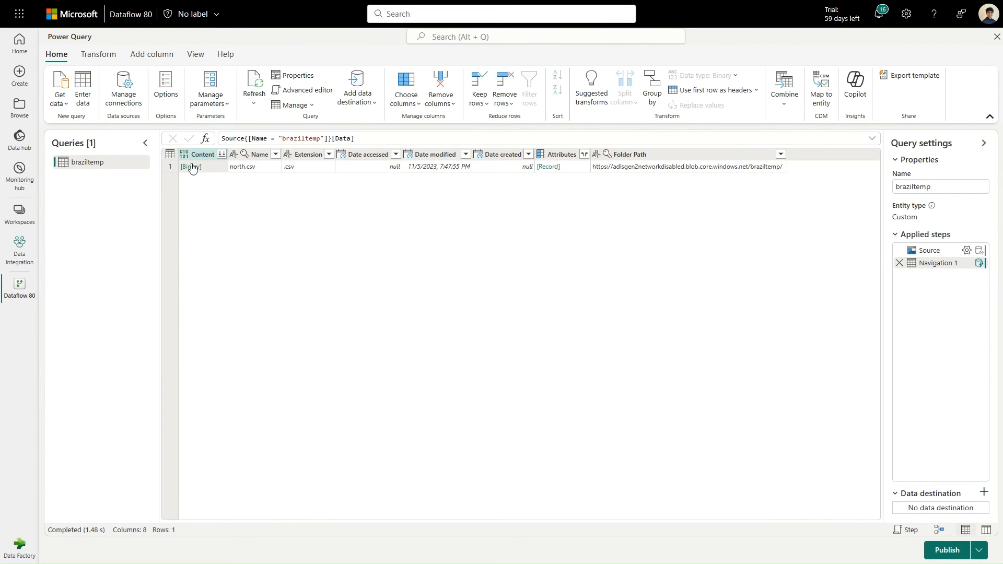
{"action": "left_click", "coordinate": [191, 166]}
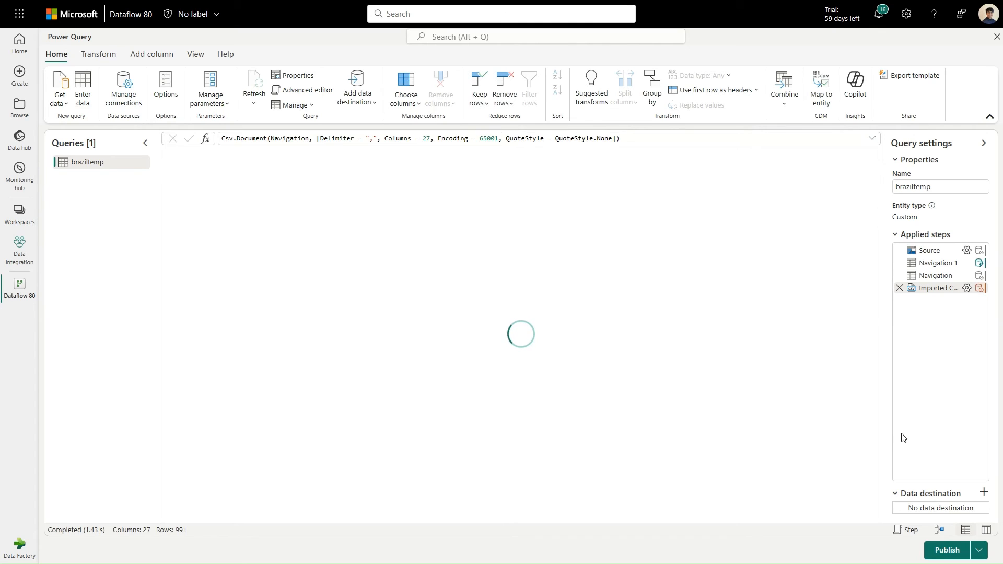
{"action": "left_click", "coordinate": [709, 89]}
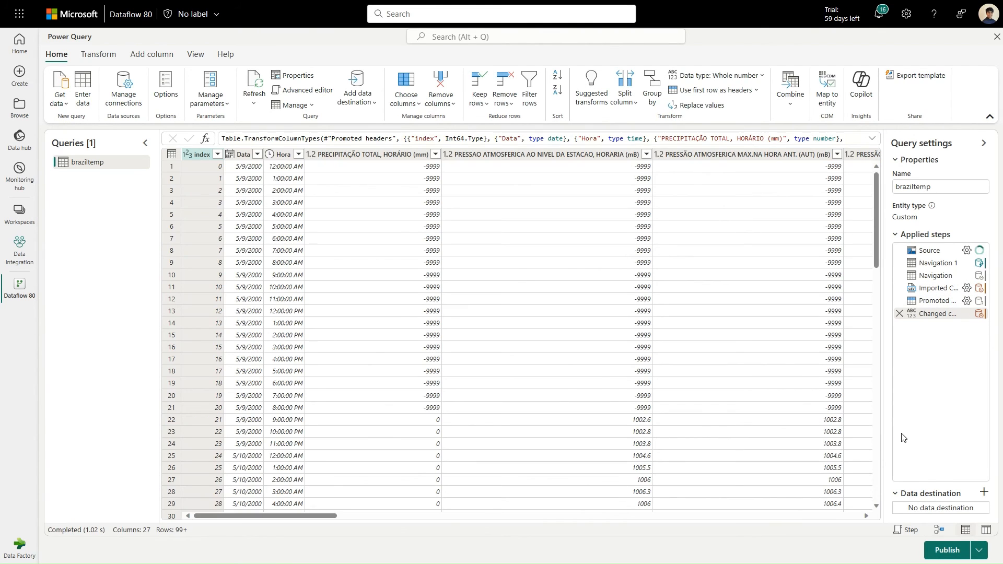
Set the query's data destination to a new Lakehouse table braziltemp, using Replace.
{"action": "left_click", "coordinate": [983, 493]}
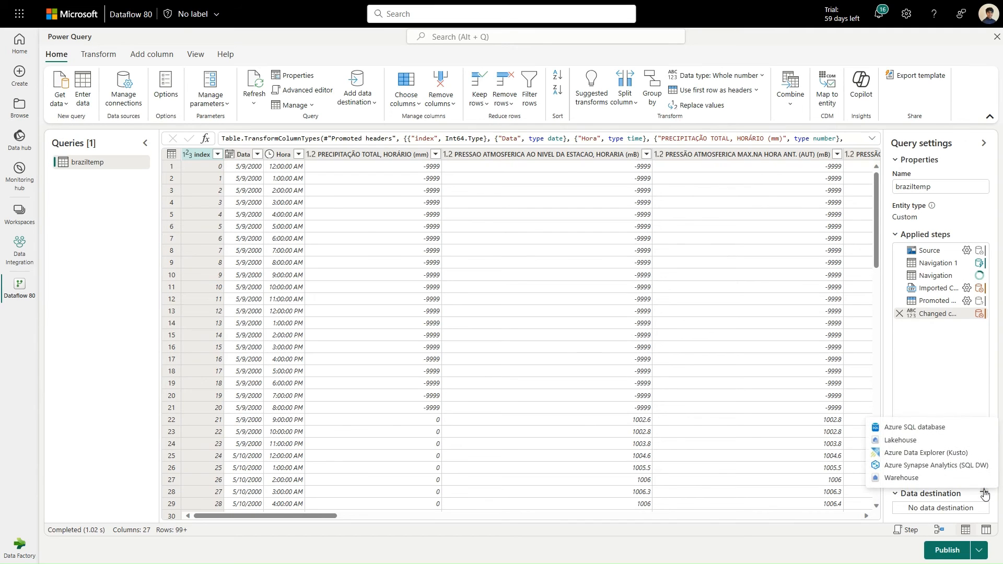
{"action": "left_click", "coordinate": [900, 440]}
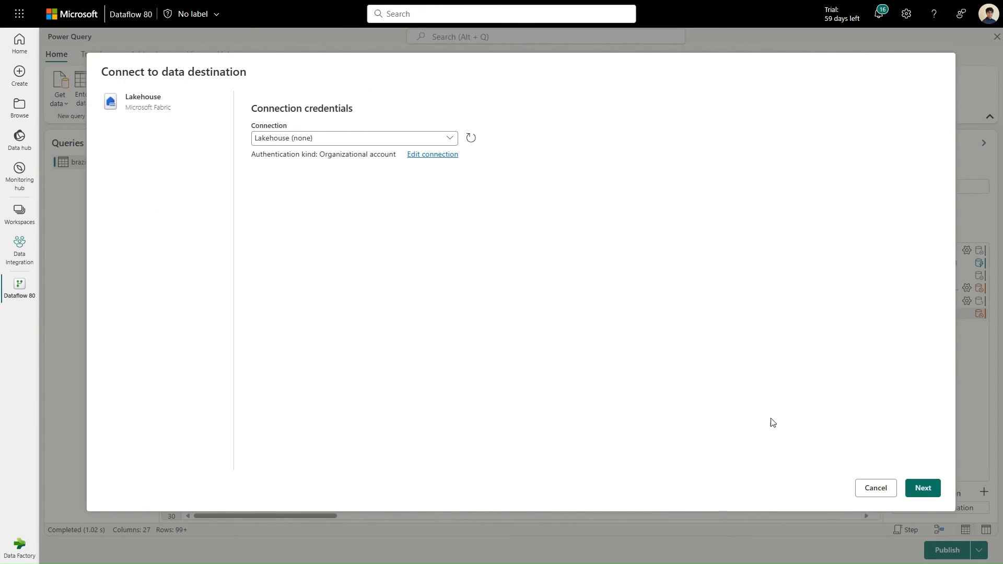
{"action": "left_click", "coordinate": [921, 488]}
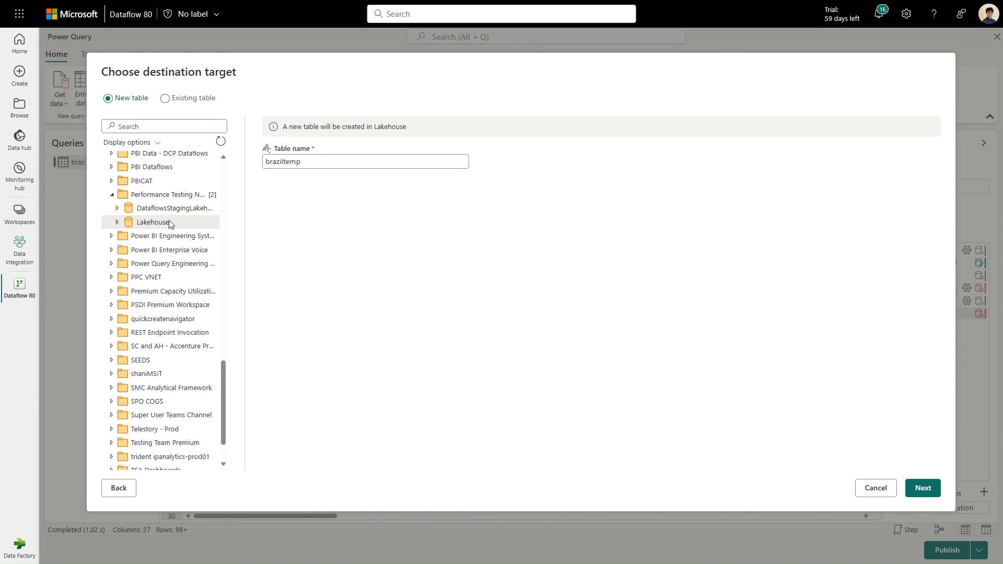
{"action": "left_click", "coordinate": [921, 487]}
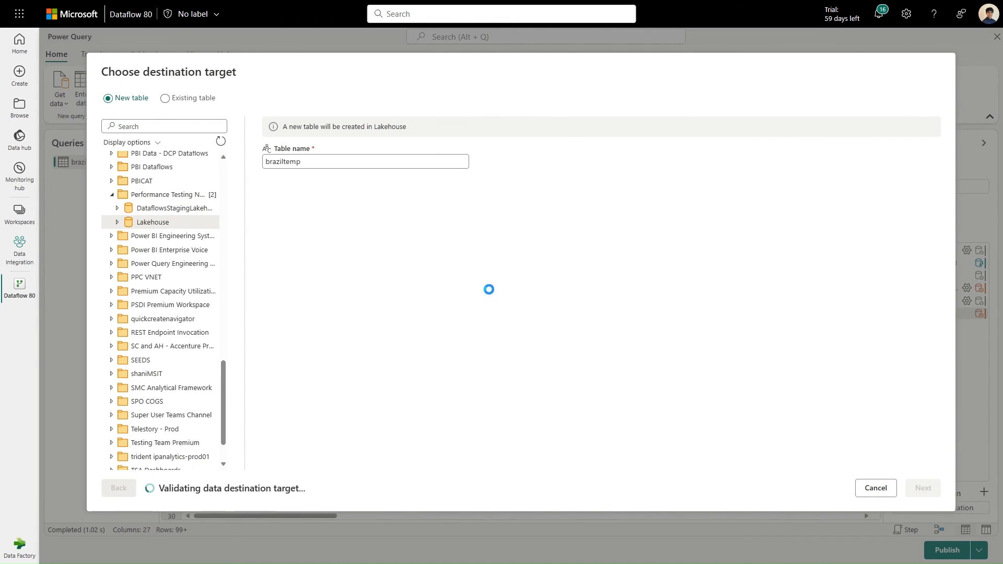
{"action": "left_click", "coordinate": [921, 487]}
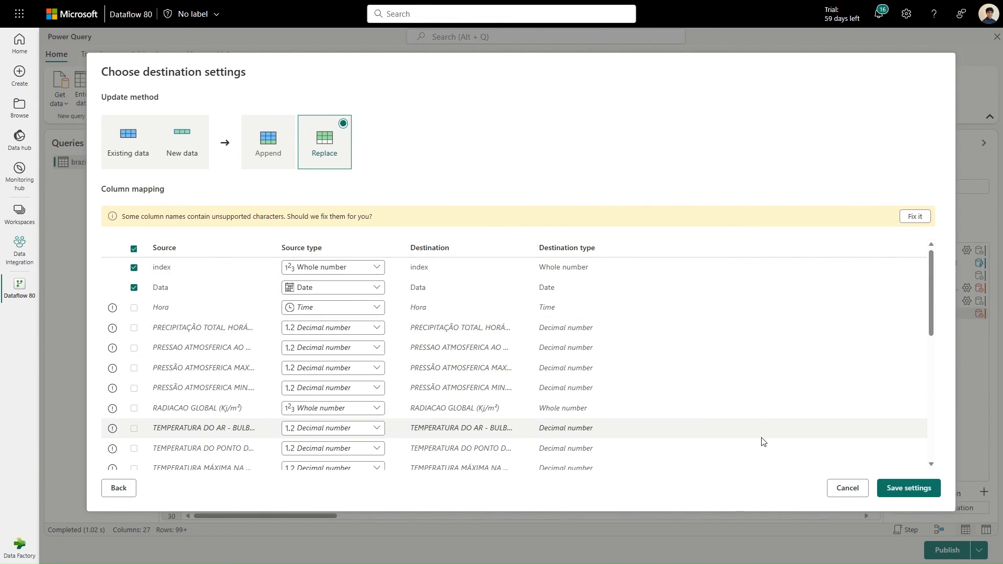
{"action": "left_click", "coordinate": [906, 487]}
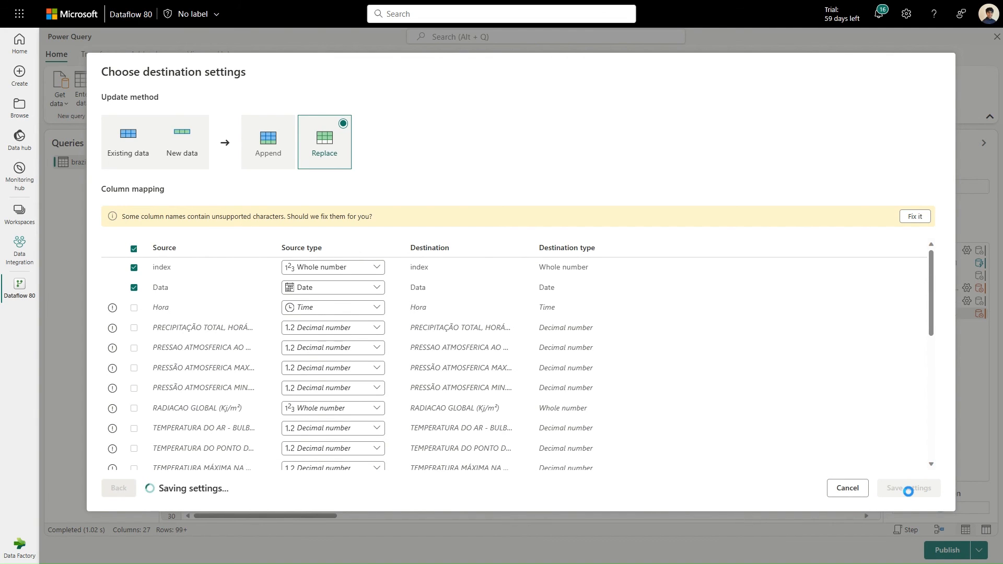
{"action": "left_click", "coordinate": [905, 488]}
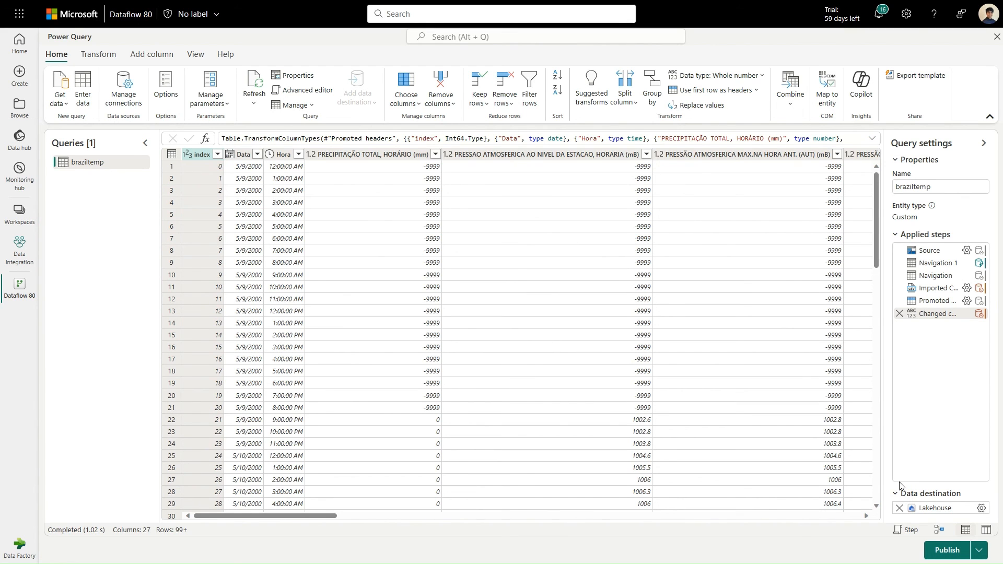
Publish Dataflow 80 from the Power Query editor.
{"action": "left_click", "coordinate": [947, 550]}
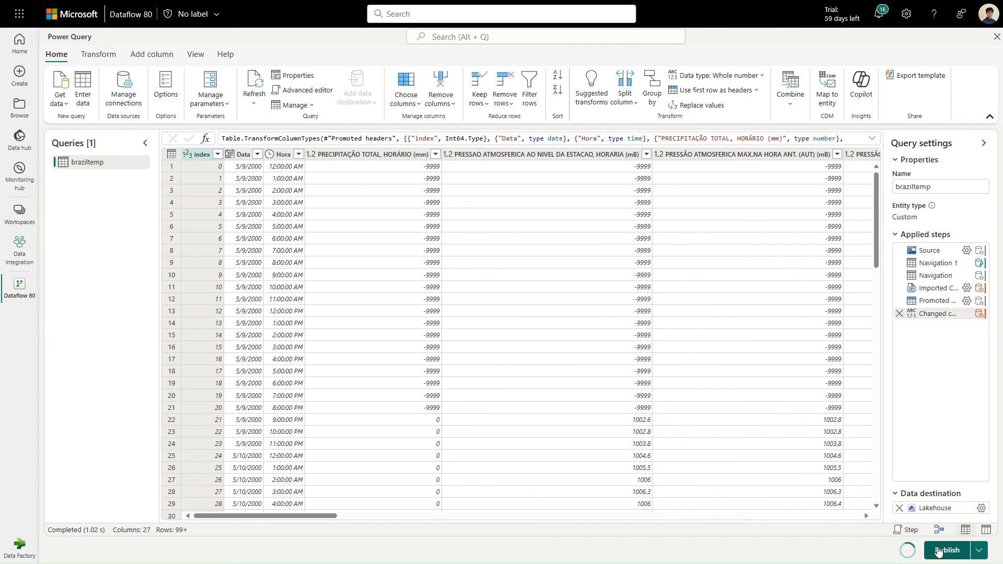
{"action": "left_click", "coordinate": [947, 550]}
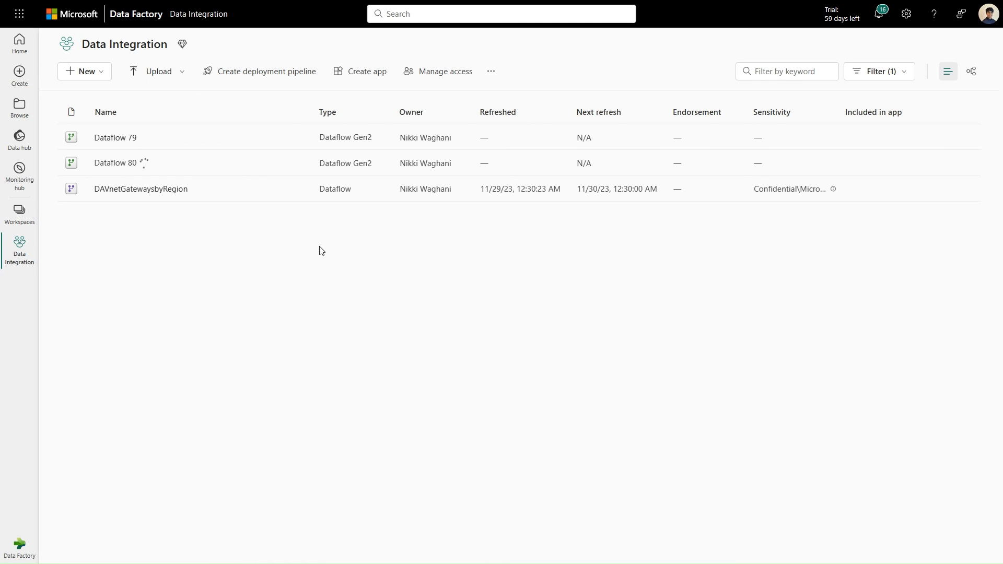
{"action": "mouse_move", "coordinate": [207, 167]}
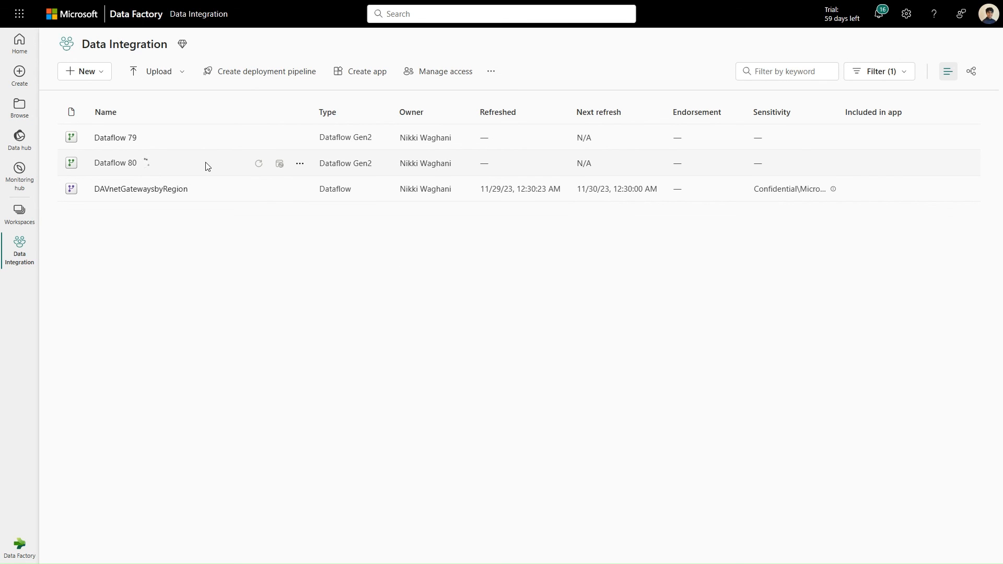
{"action": "mouse_move", "coordinate": [253, 252]}
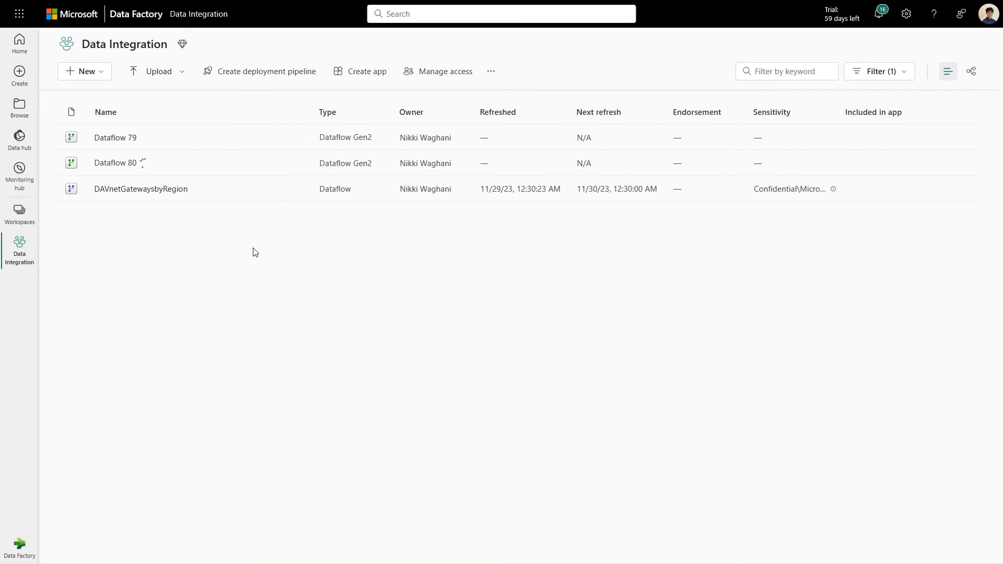